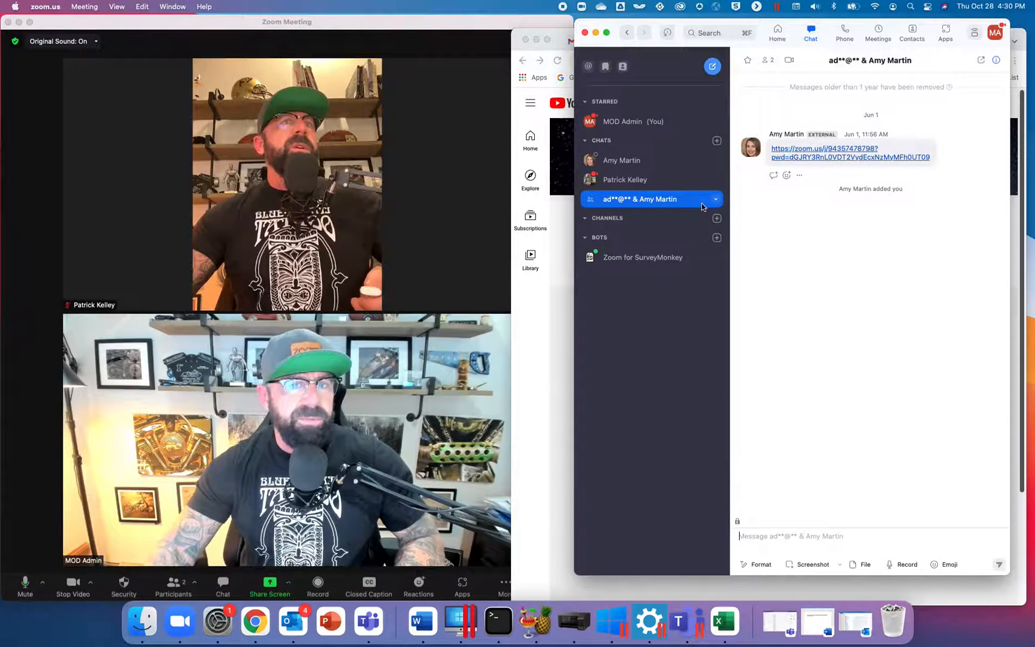
- Open the new channel form from the + menu beside Channels
left_click(717, 218)
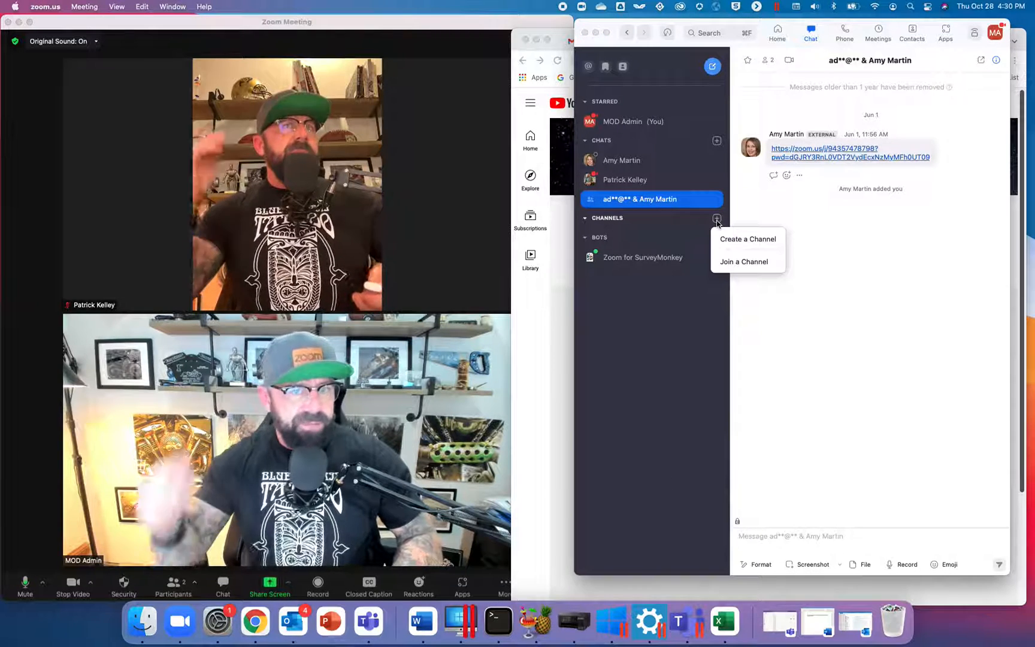
left_click(748, 239)
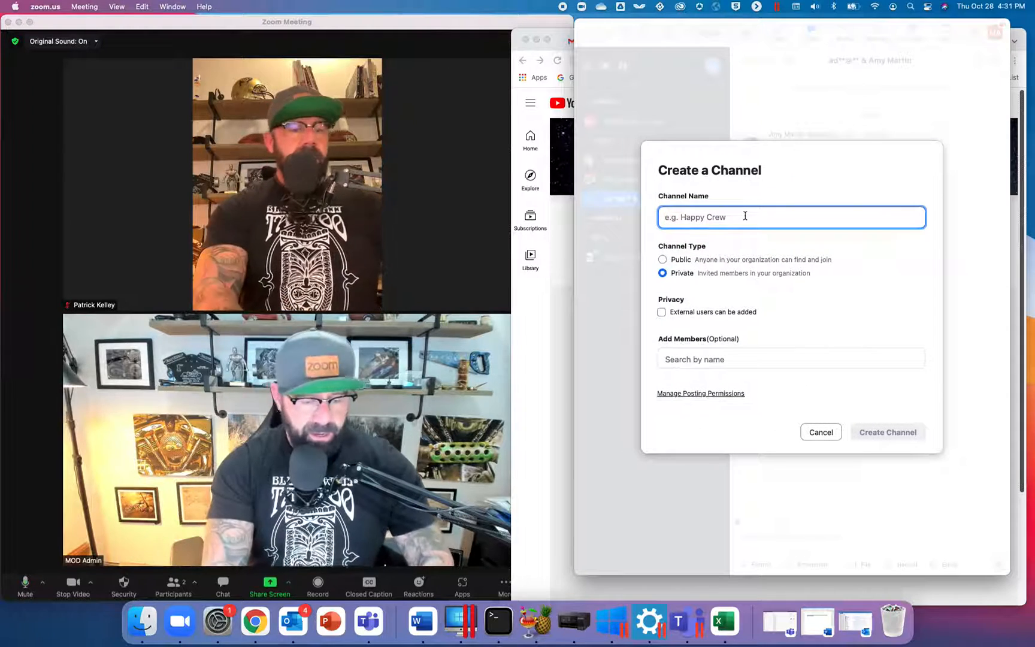
- Name the channel 'HR Benefits' and start switching its type to Public
type("HR Benefit")
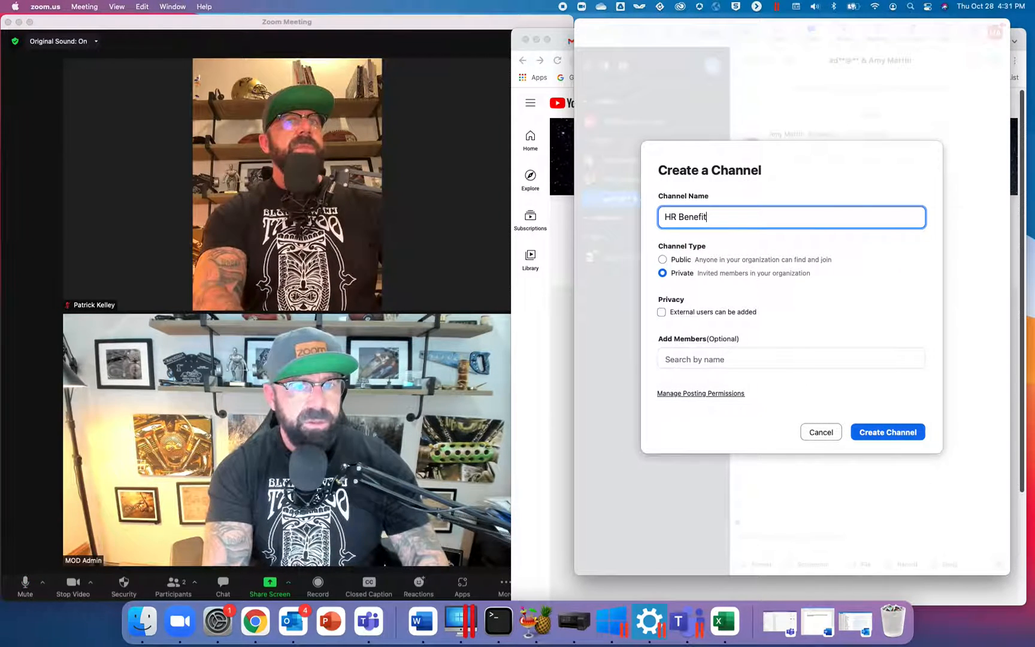
type("s")
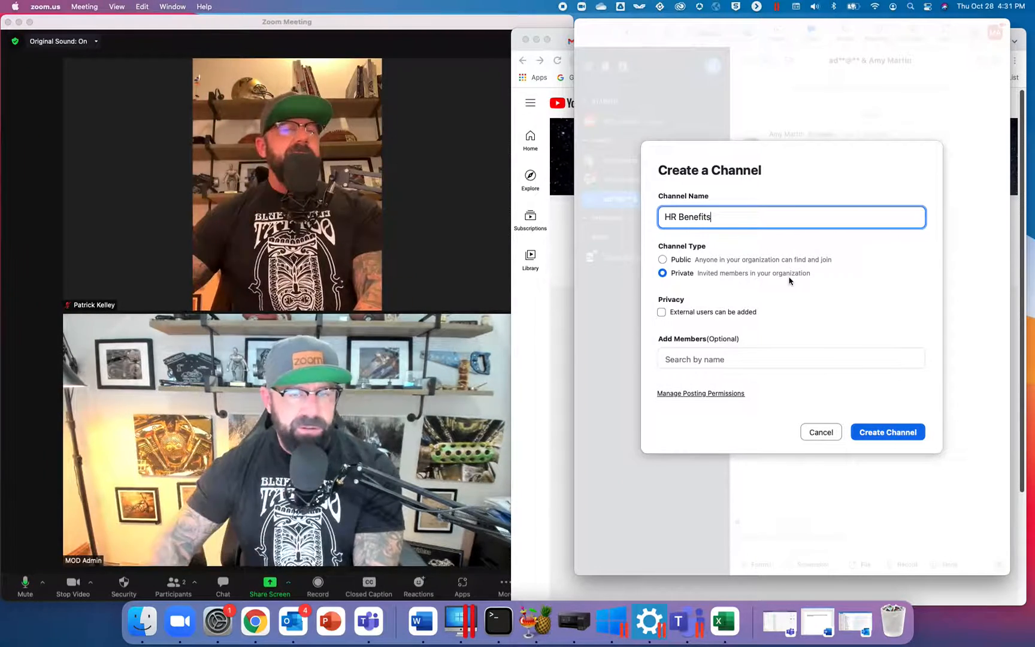
left_click(662, 259)
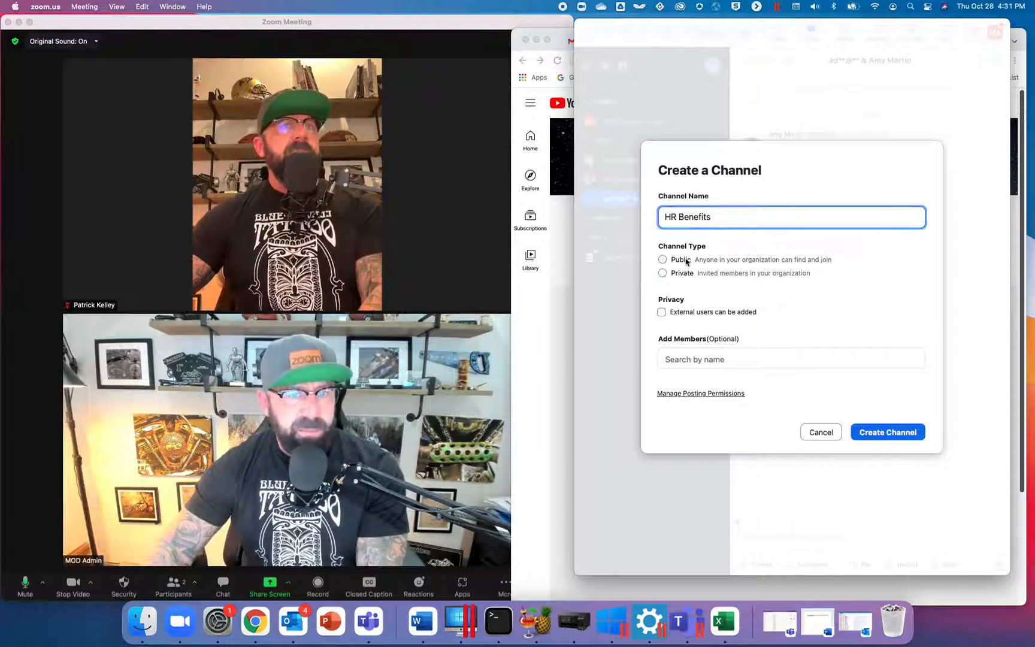
- Set the channel type to Public and rename it 'HR Benefits External'
left_click(662, 259)
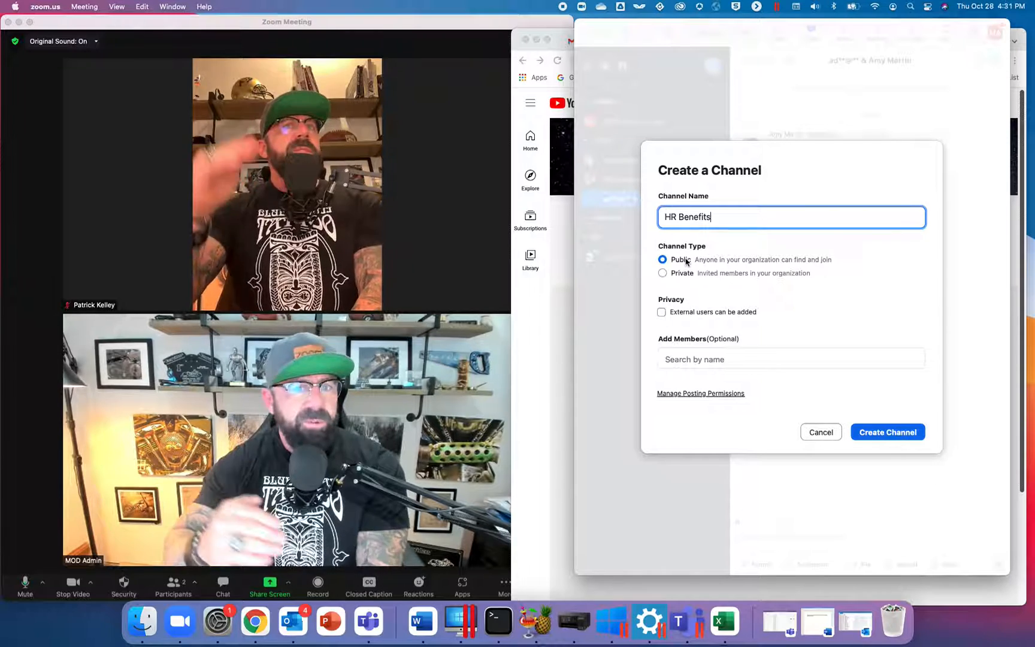
type("E")
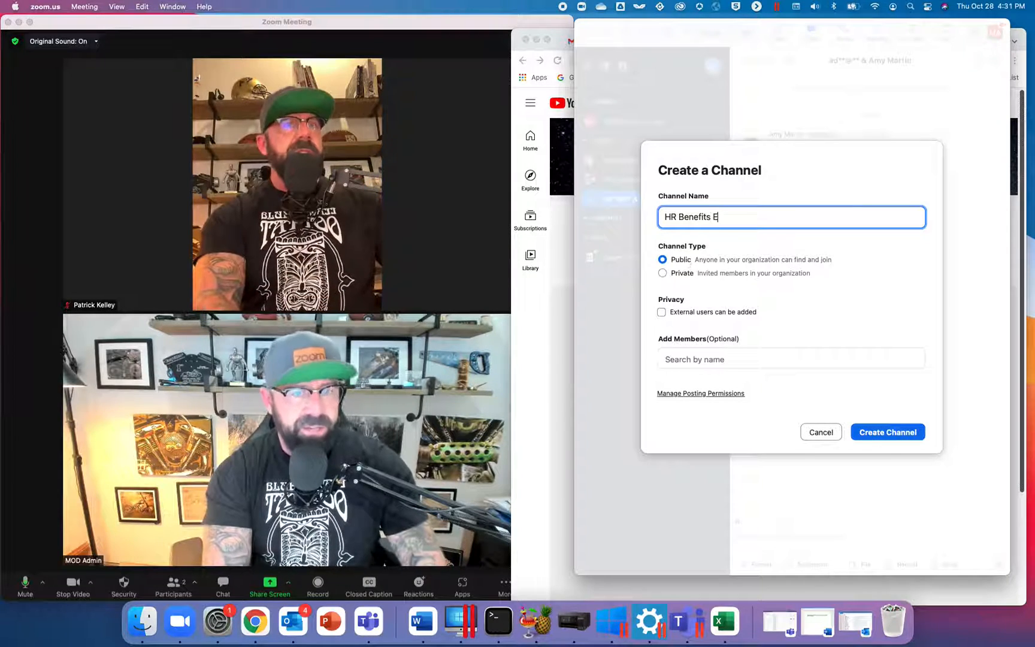
type("xternal")
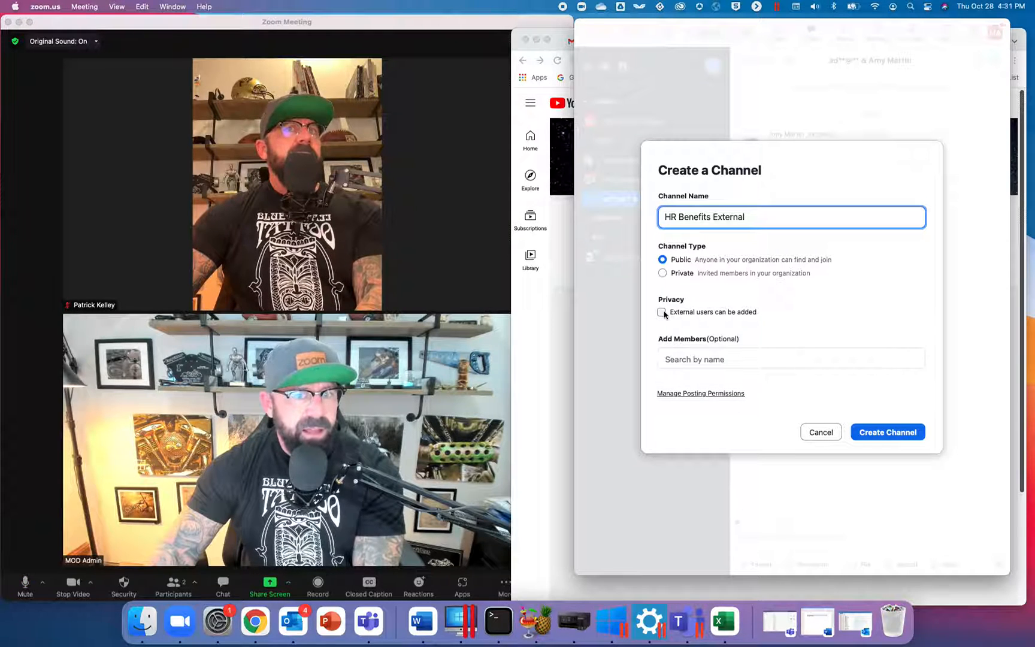
- Enable external users, addable by all channel members, and show member suggestions
left_click(662, 312)
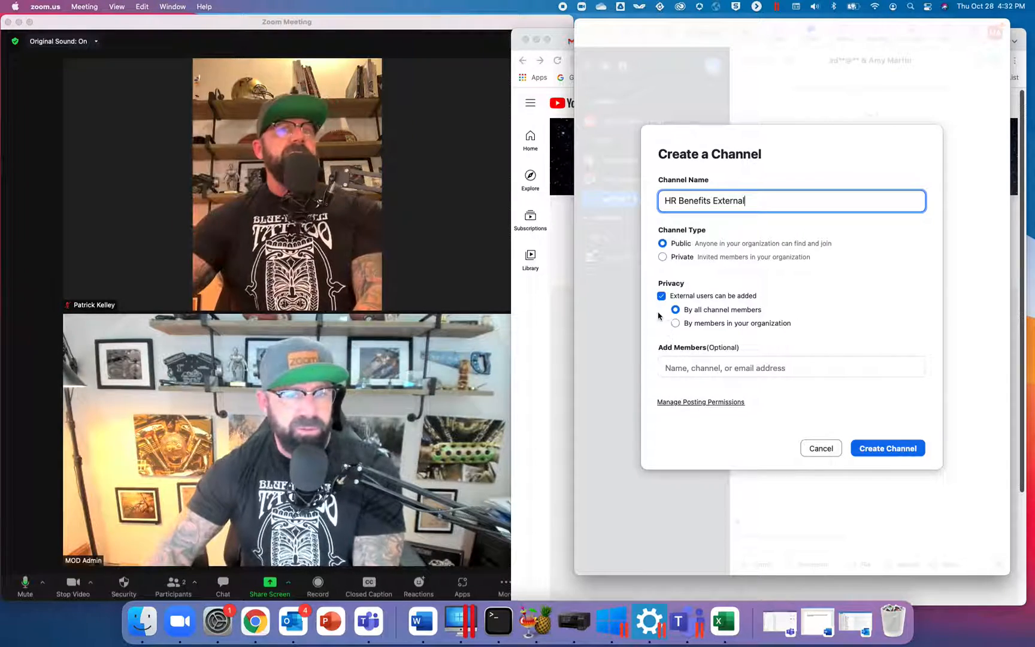
left_click(675, 324)
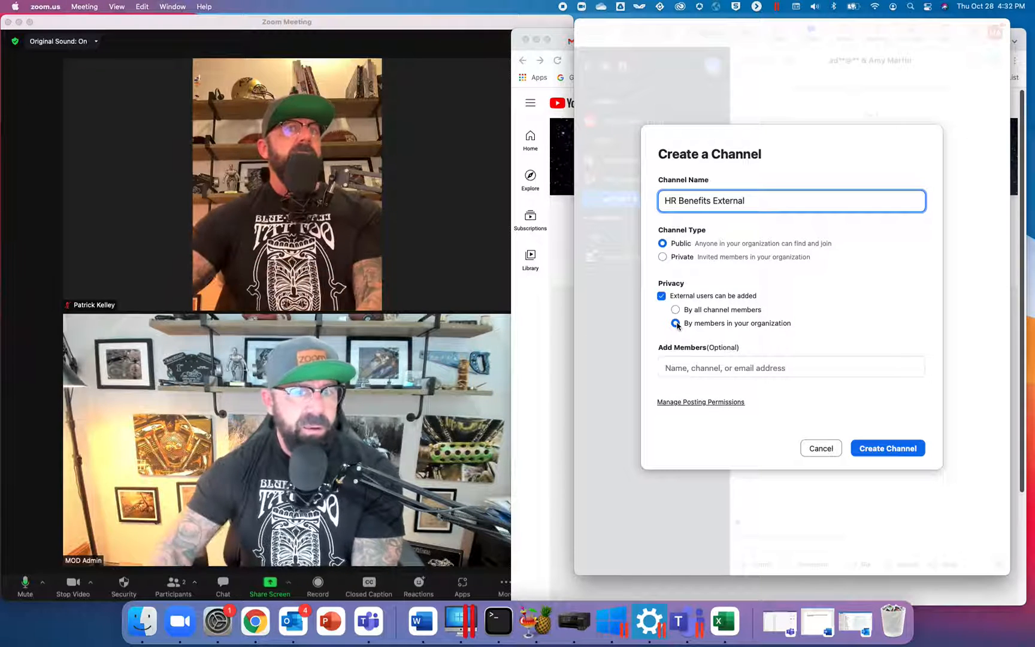
left_click(674, 310)
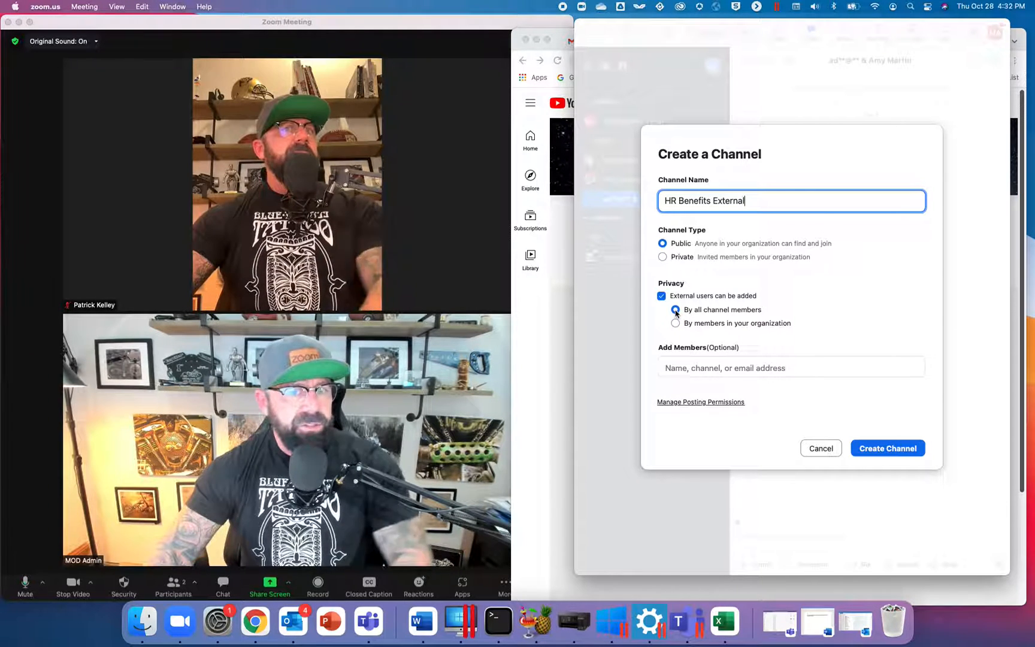
left_click(789, 368)
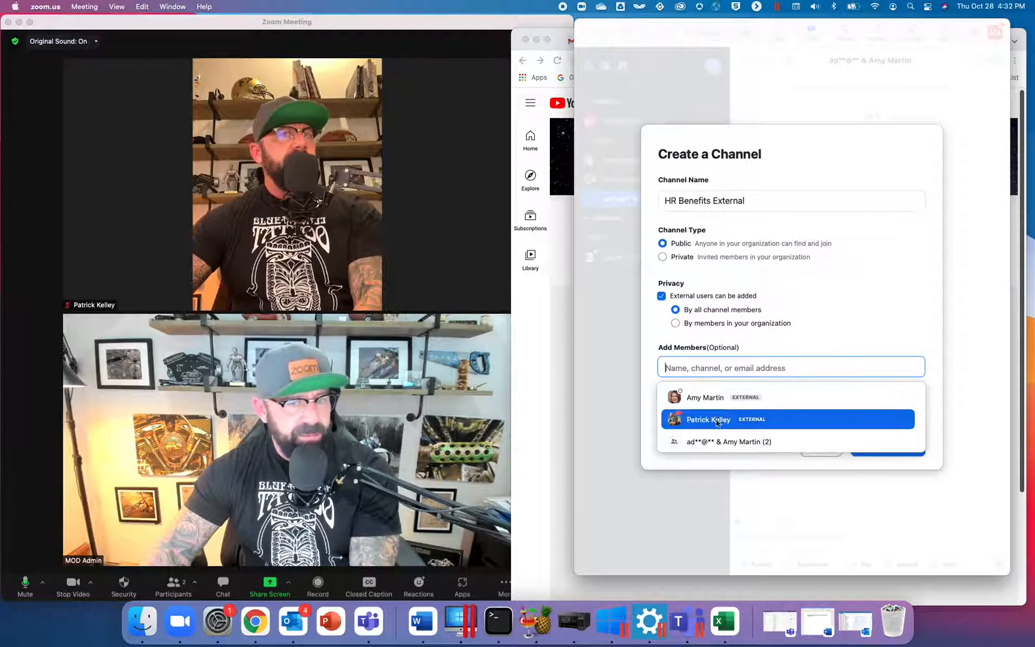
mouse_move(717, 396)
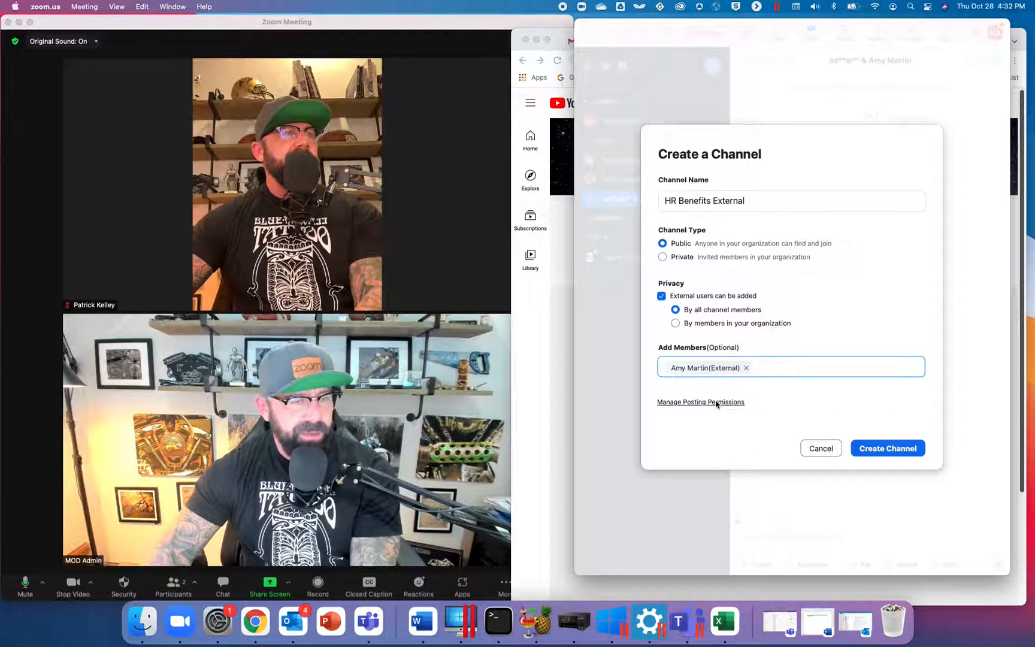
type("dem")
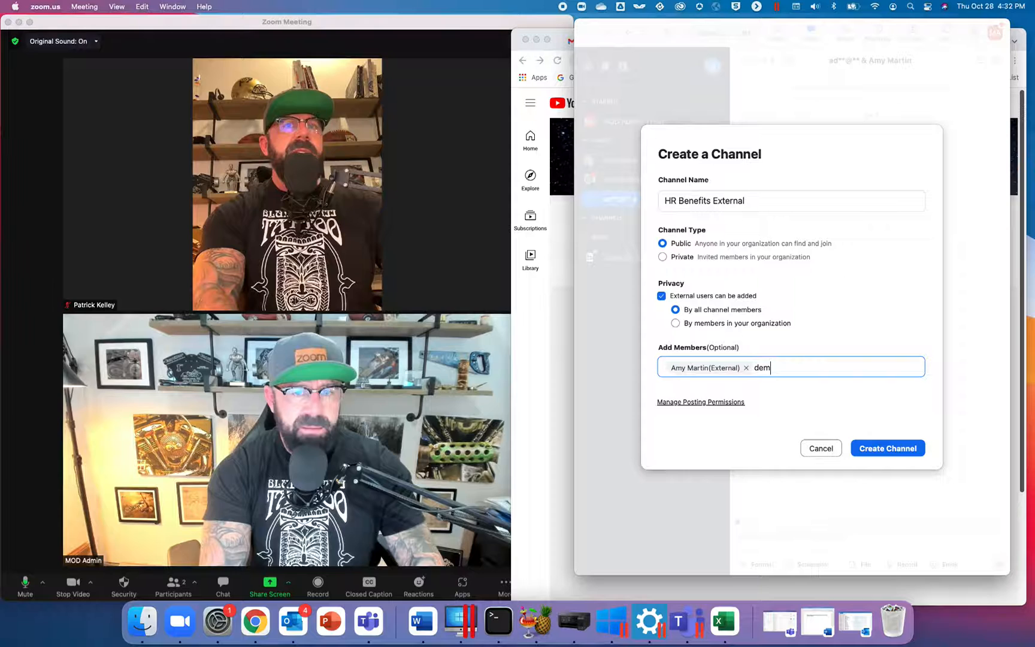
type("o@demo.")
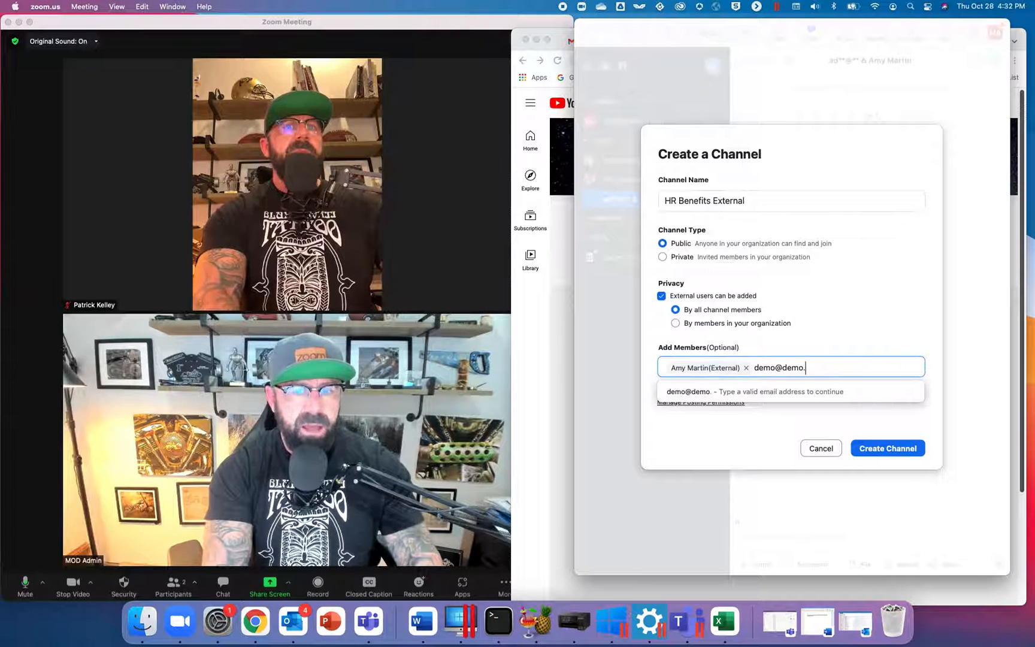
type("com")
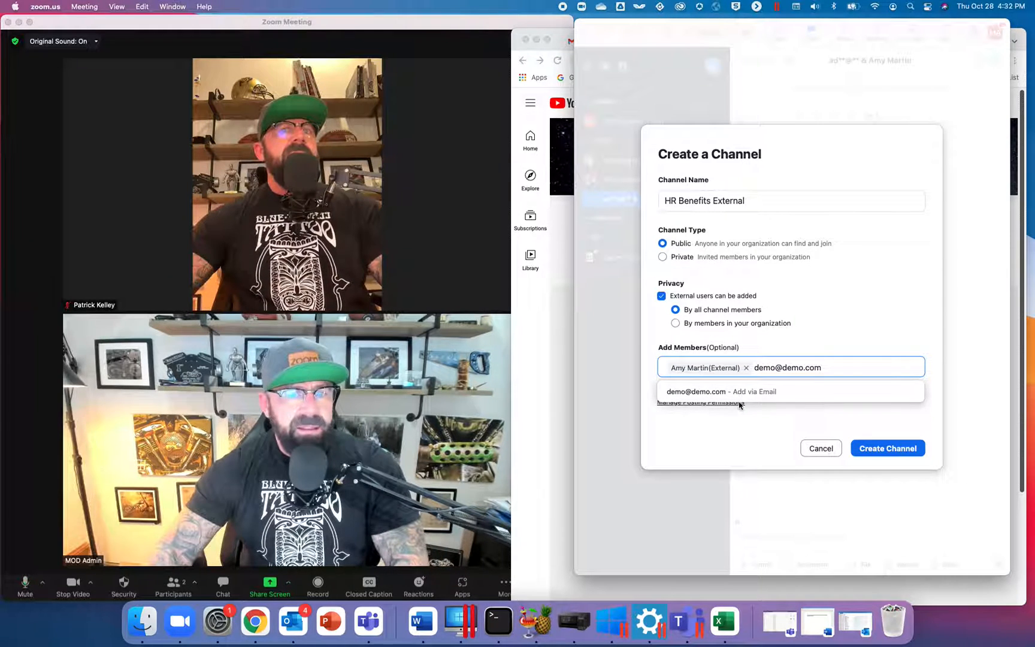